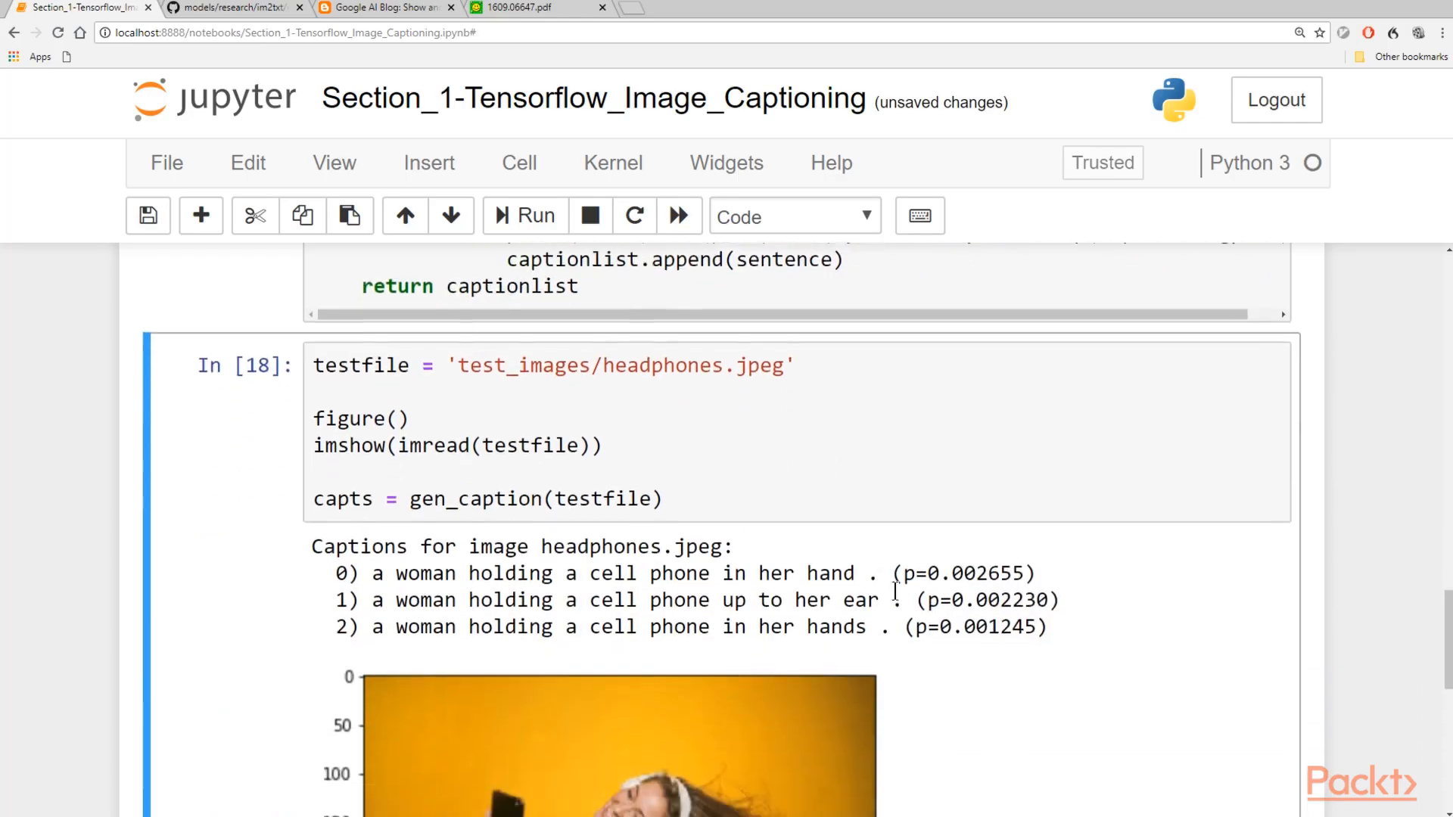
- Scroll the License_plate_recognition notebook to cell In [33] reading 'License plate read: 0EI5'
scroll("down", 3)
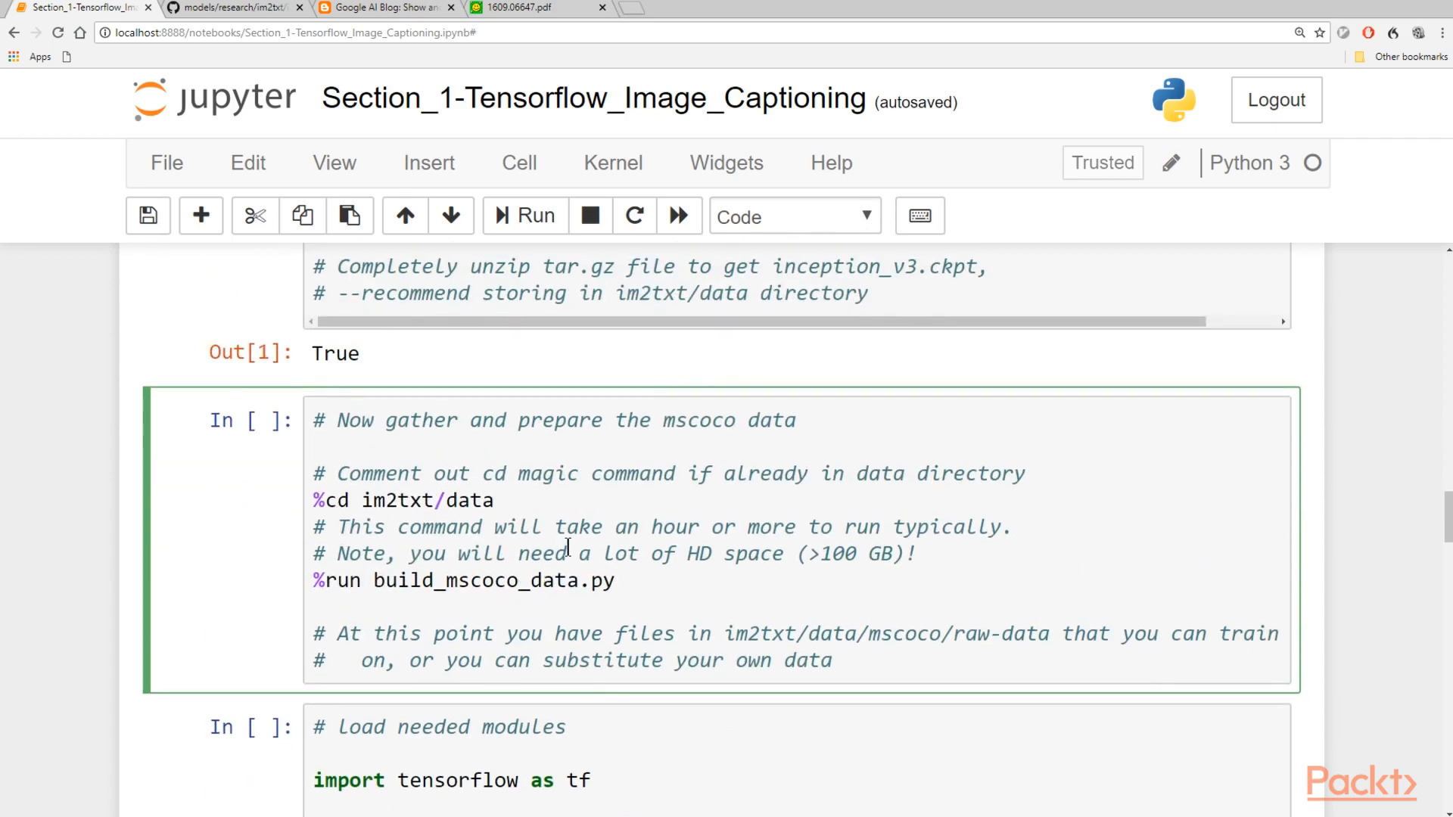
scroll("down", 3)
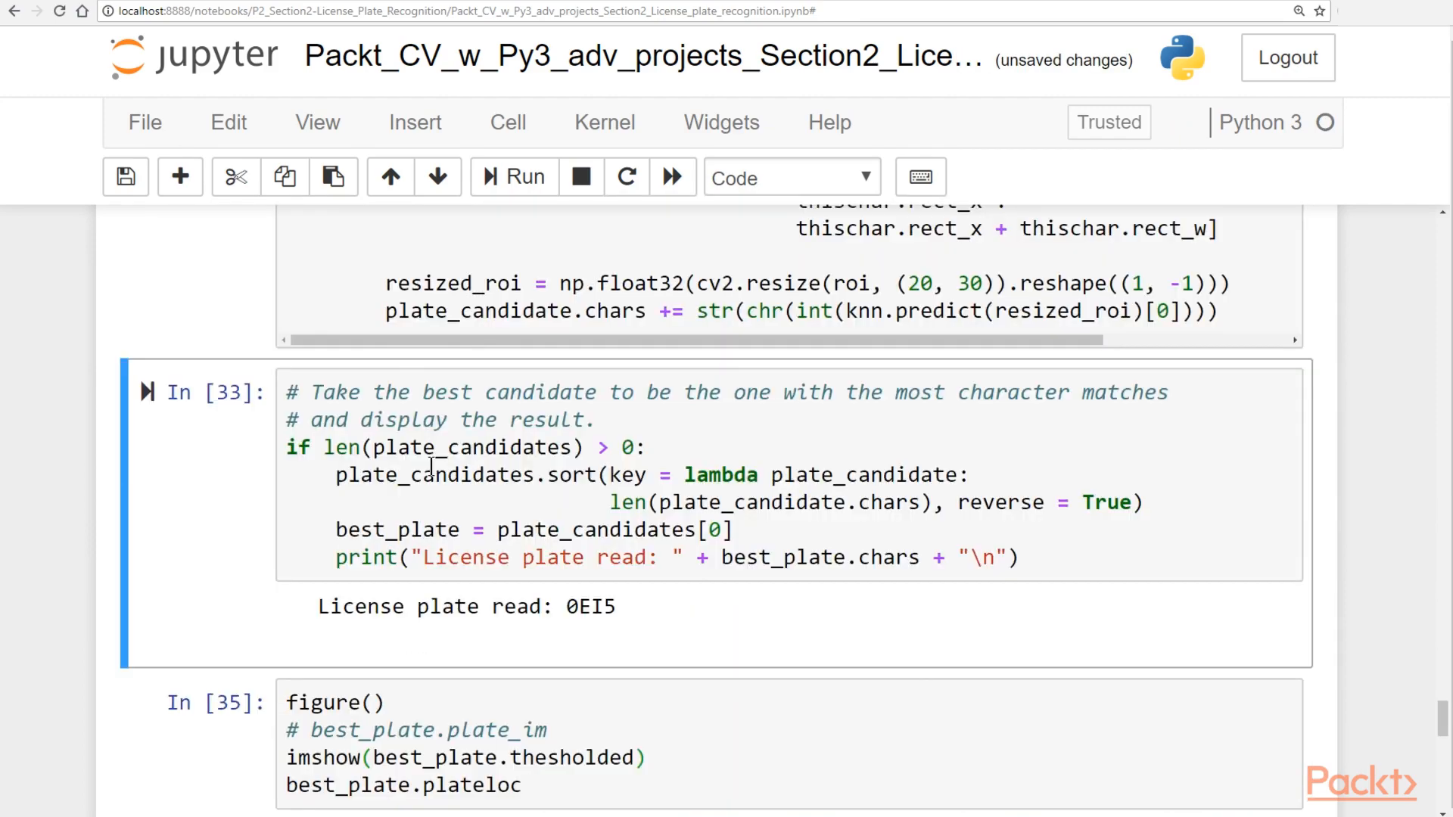
left_click(512, 177)
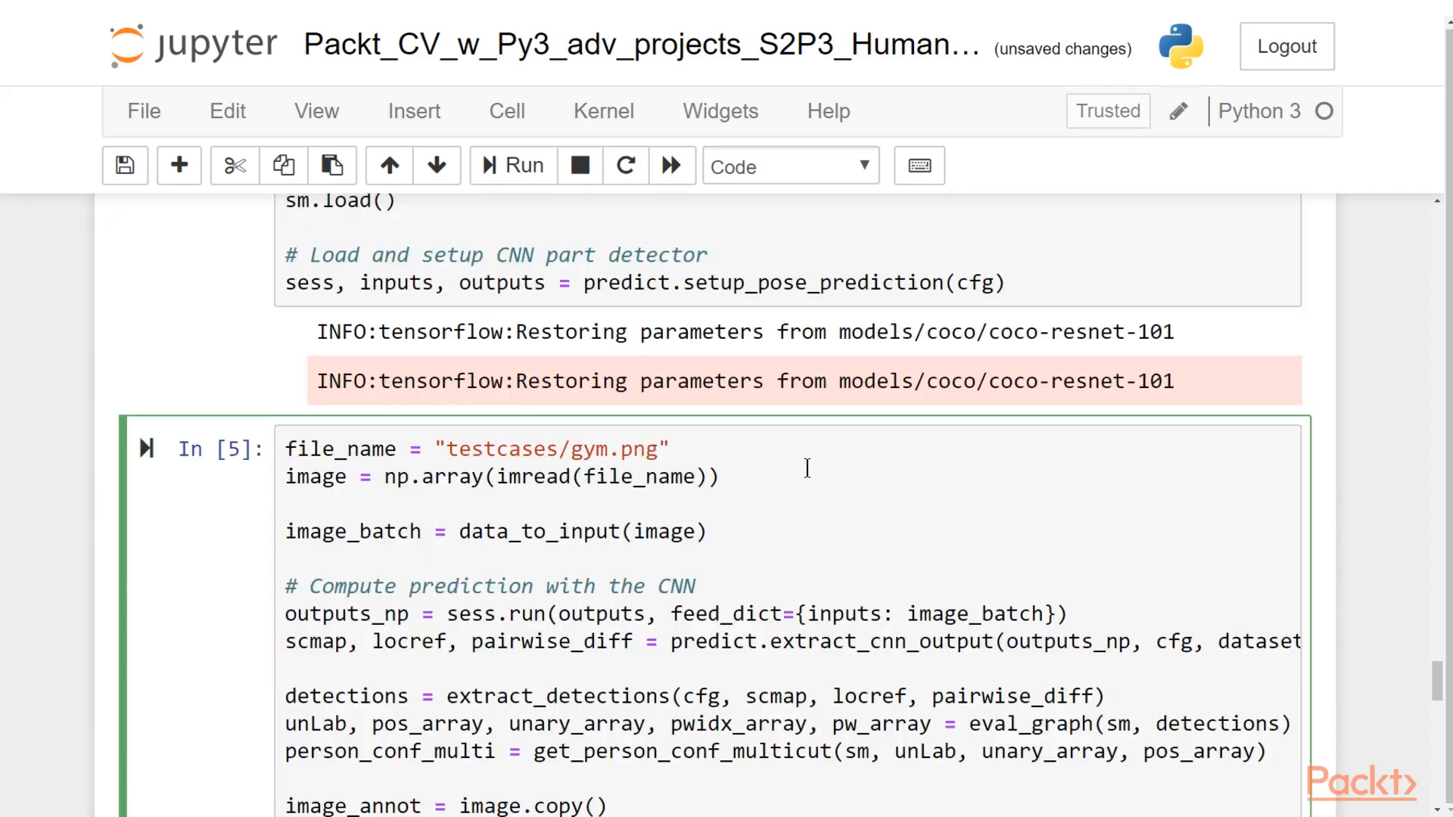
- Bring up the S2P3 Human pose notebook's annotated image output with numbered body-part detections
left_click(512, 166)
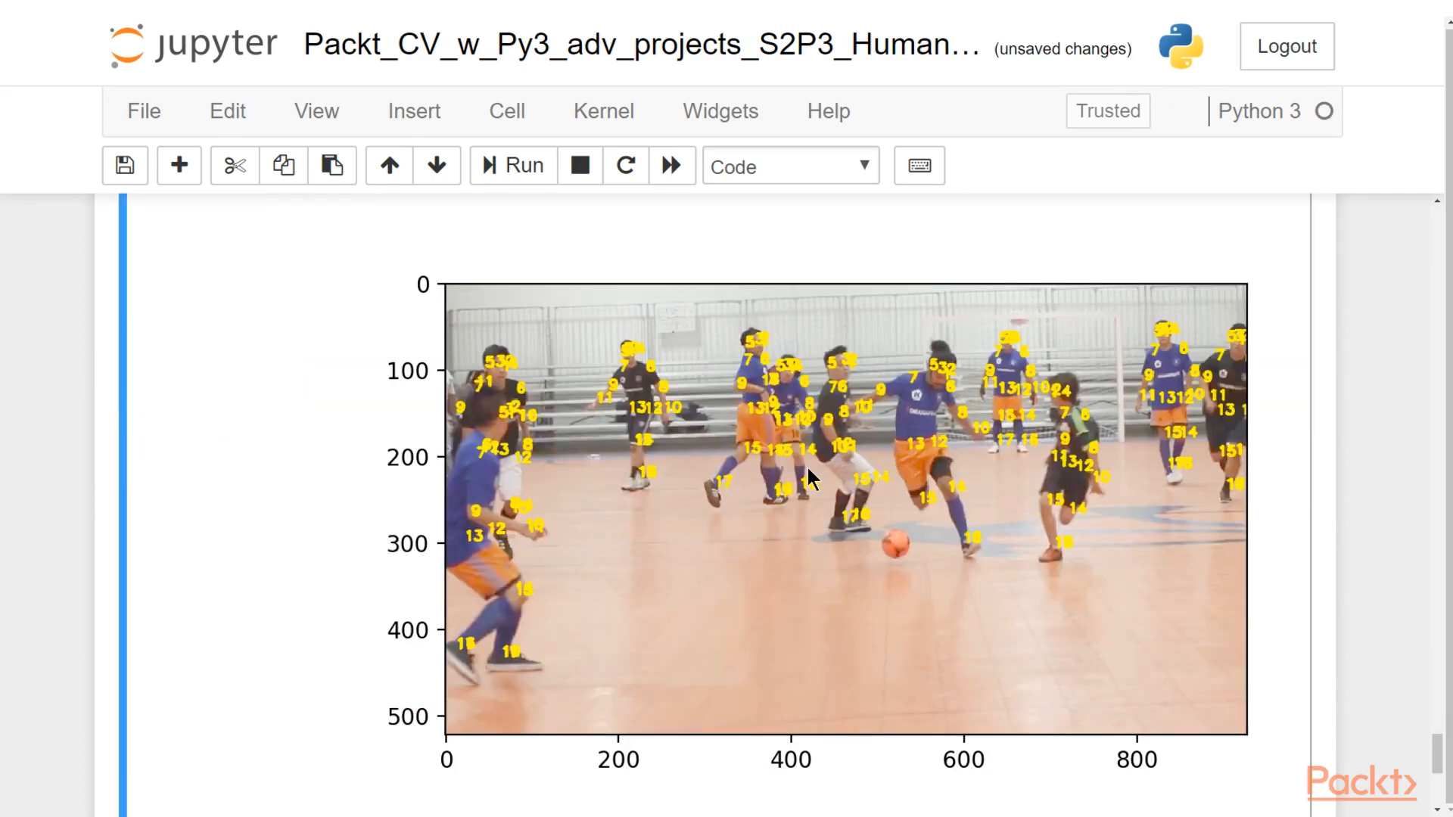